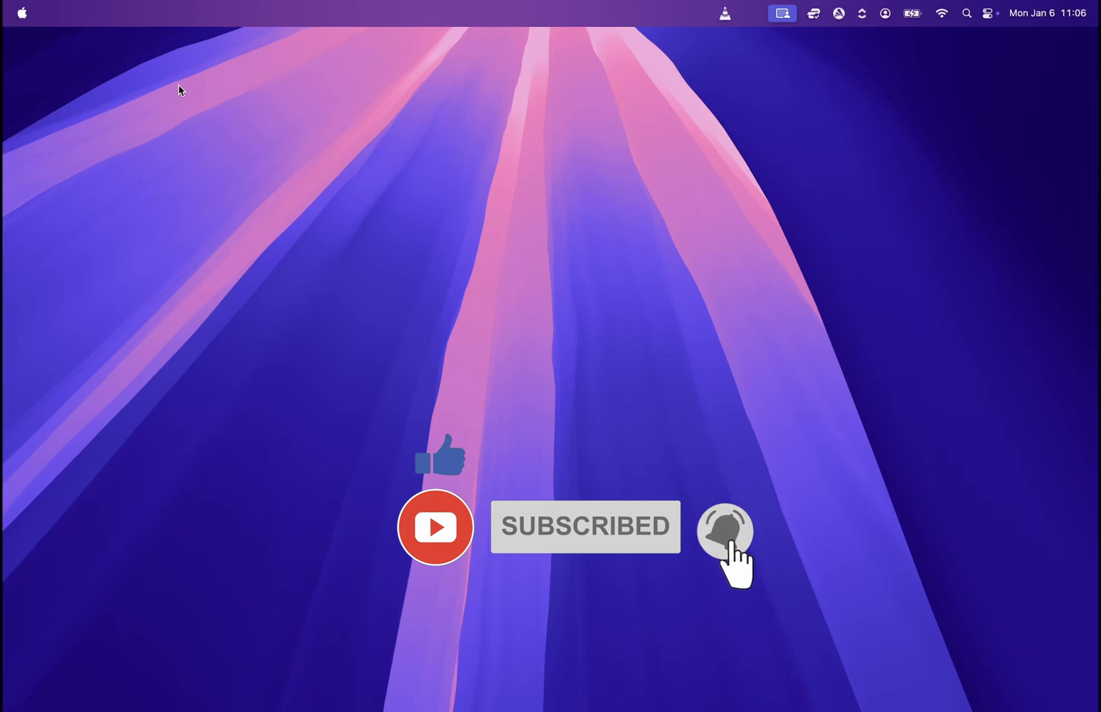
click(725, 531)
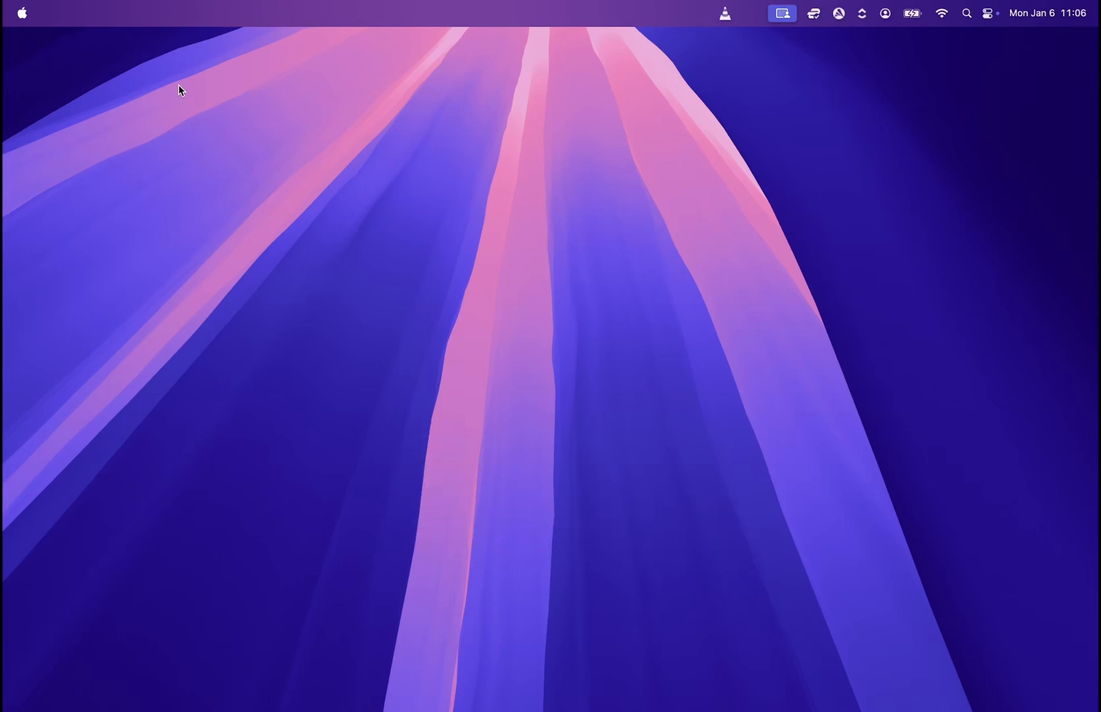
mouse_move(598, 711)
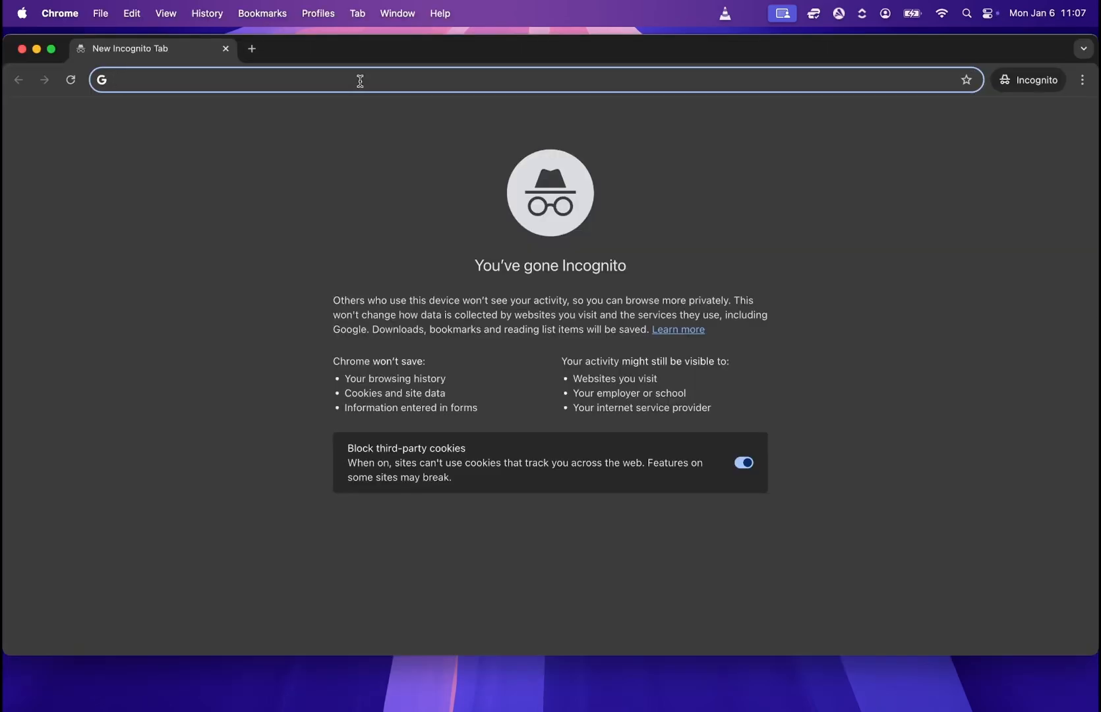
text(https://whatismyipaddress.com/)
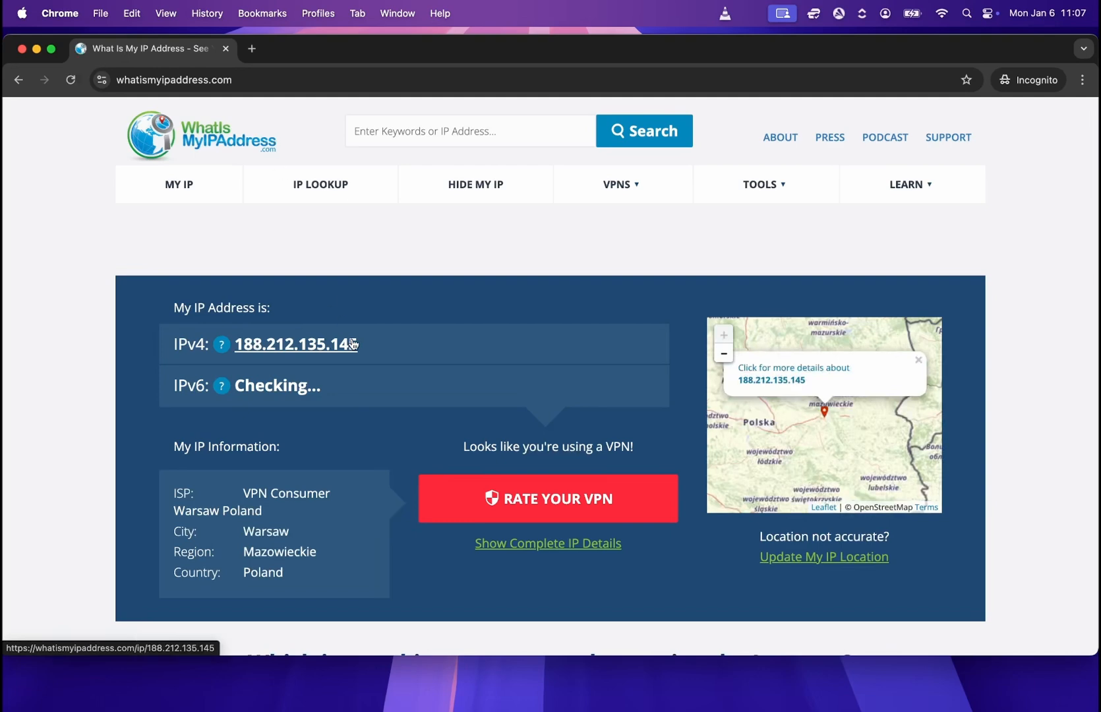
mouse_move(232, 361)
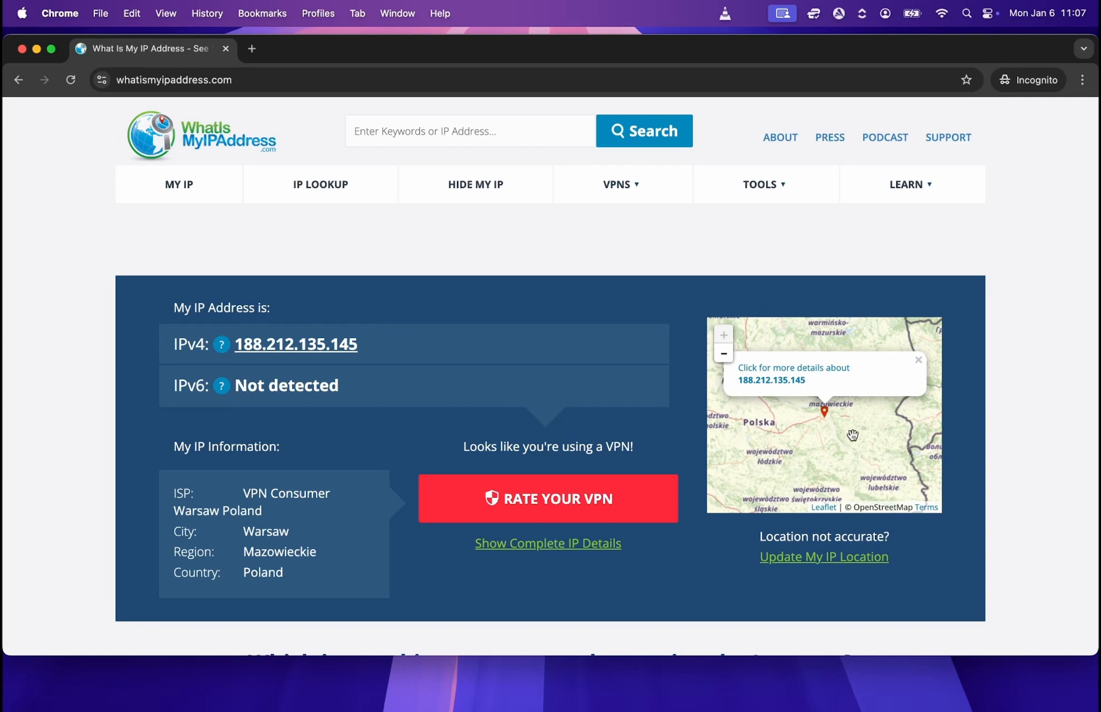
mouse_move(360, 564)
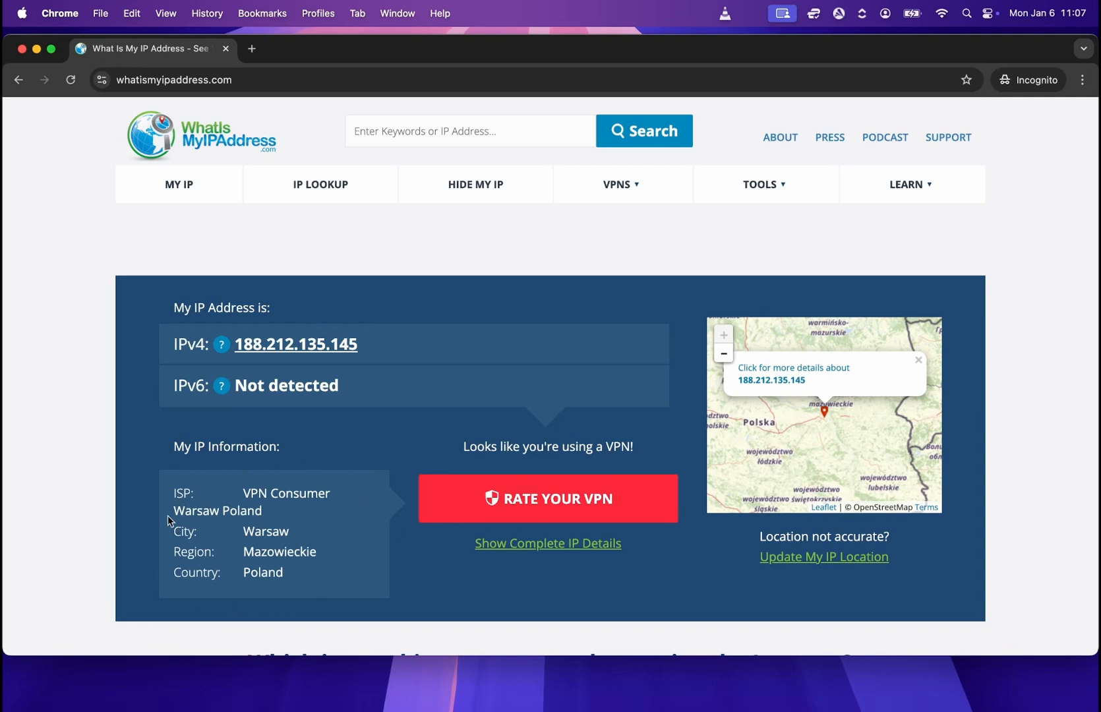
mouse_move(221, 540)
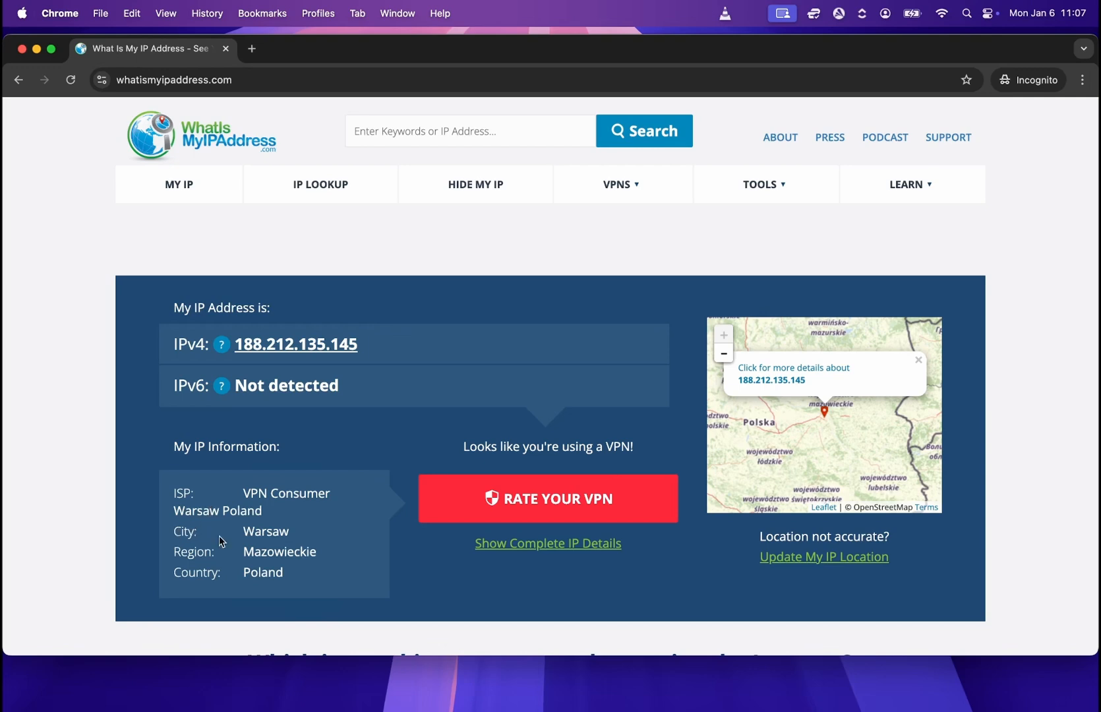
mouse_move(318, 551)
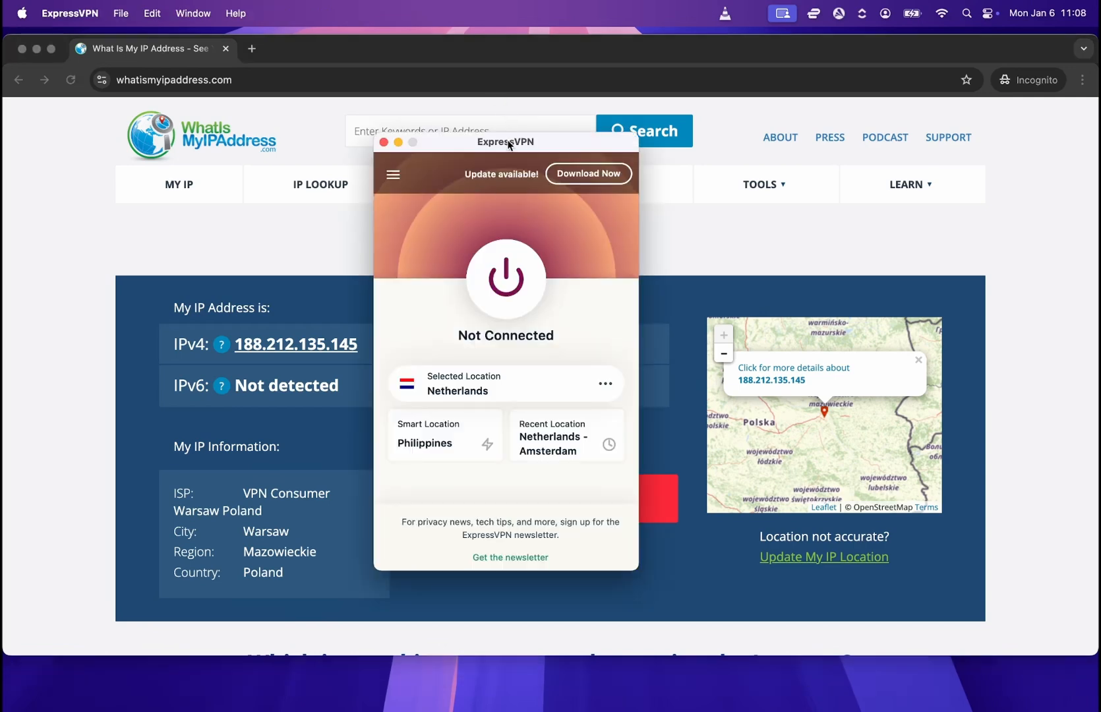
Step: Position the ExpressVPN window over the IP check page, showing Not Connected with Netherlands selected
drag(505, 142, 533, 150)
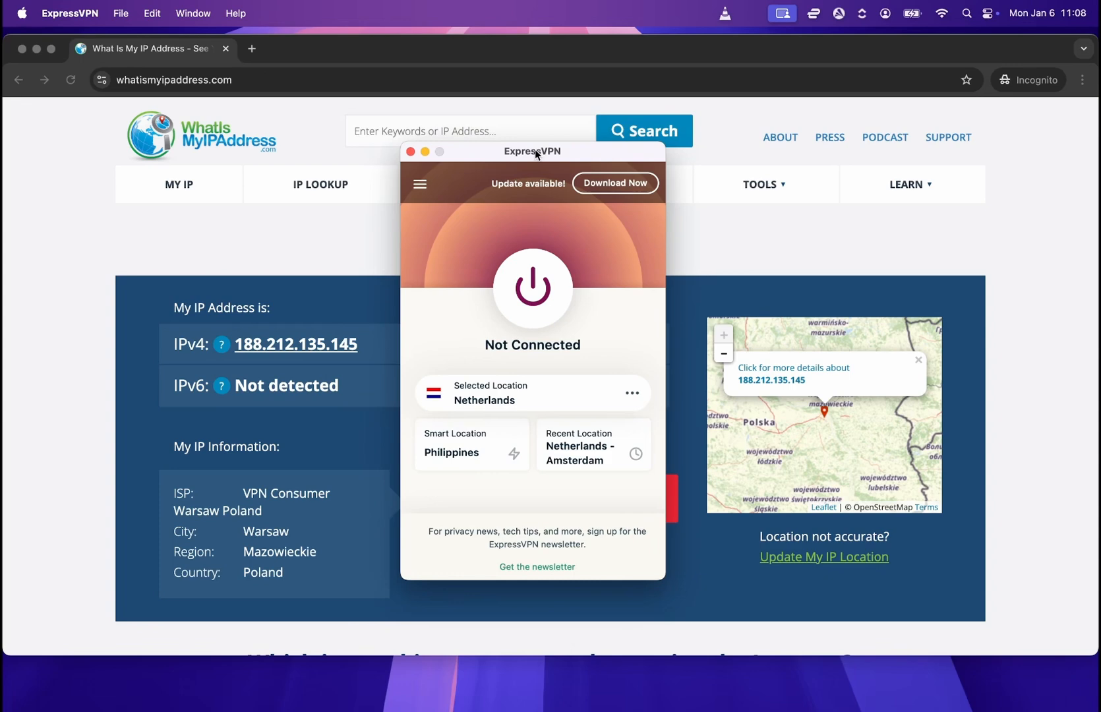
drag(533, 150, 525, 149)
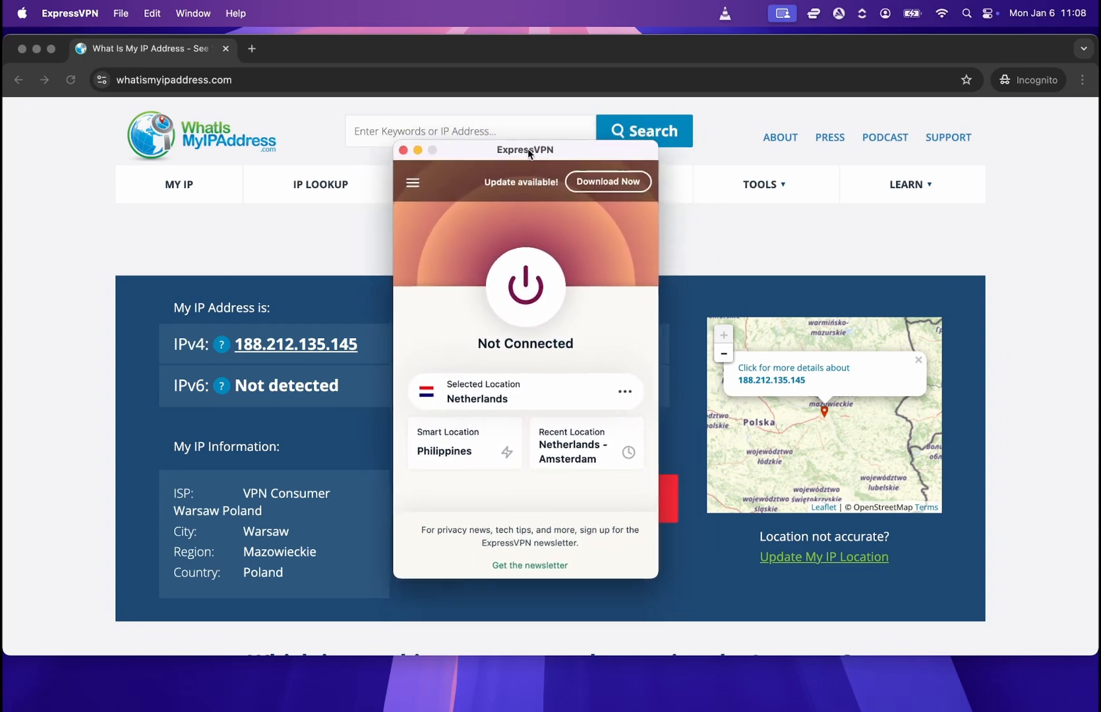
drag(525, 149, 529, 150)
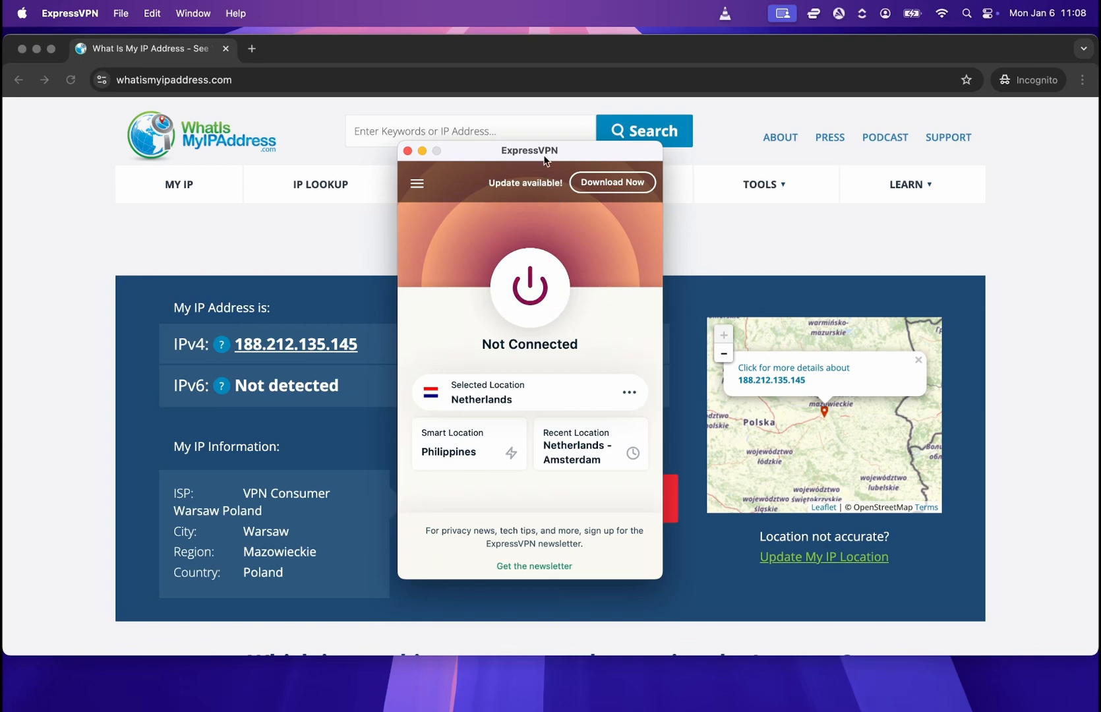
mouse_move(509, 422)
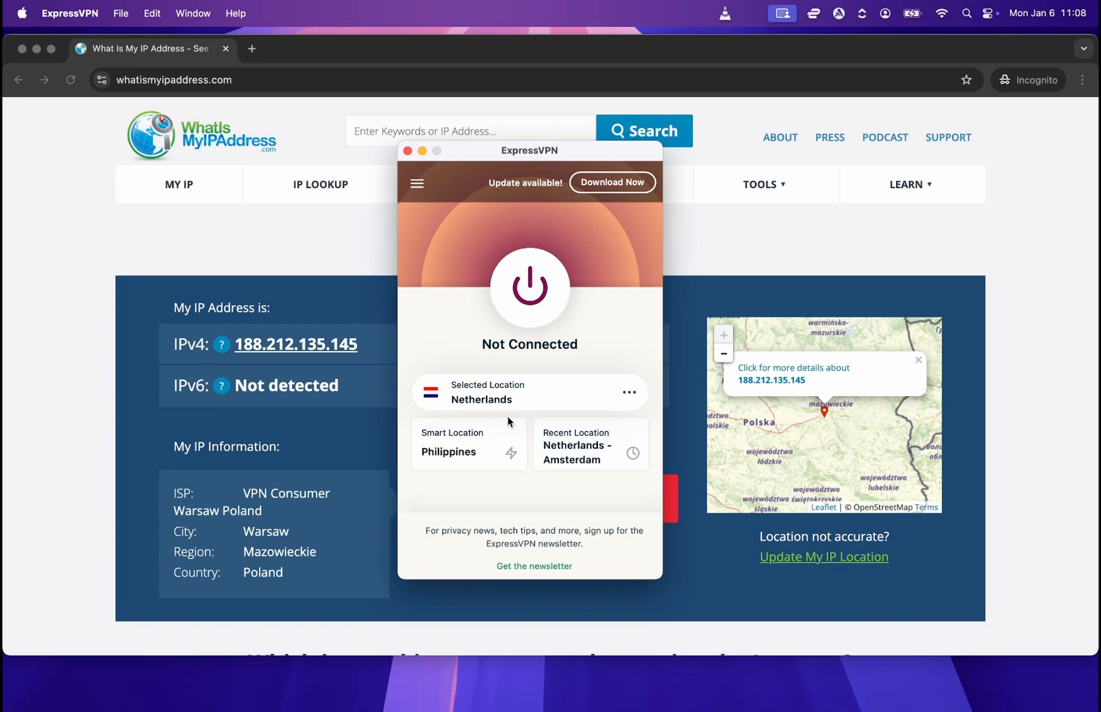
drag(529, 150, 526, 138)
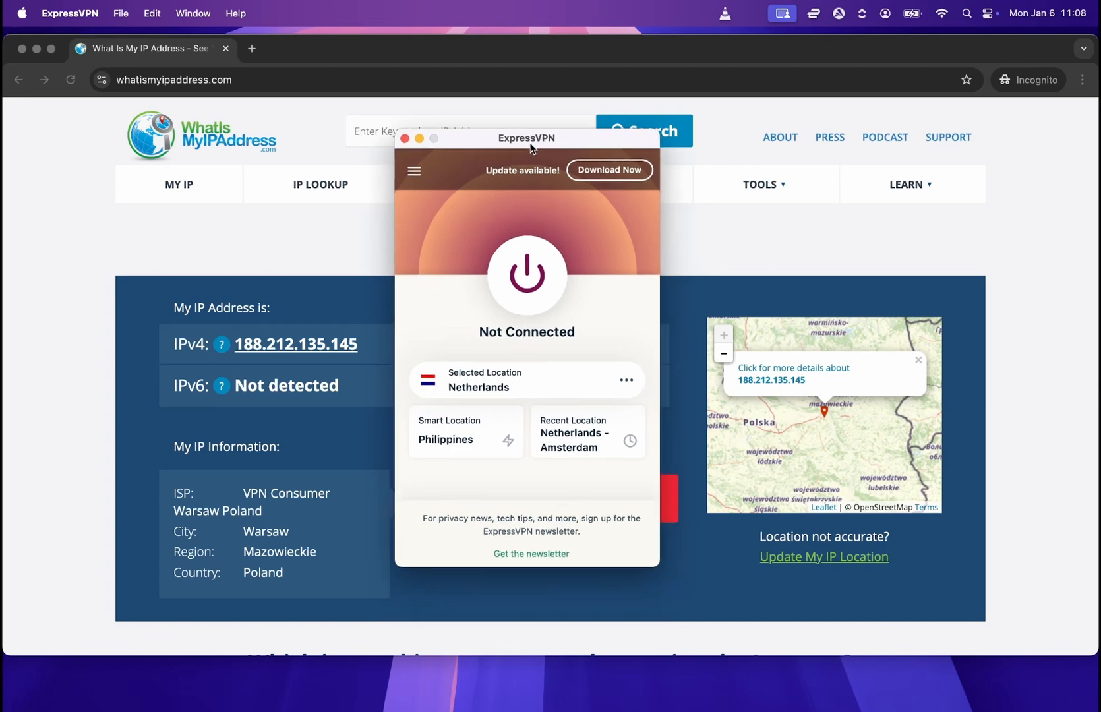
drag(526, 138, 512, 149)
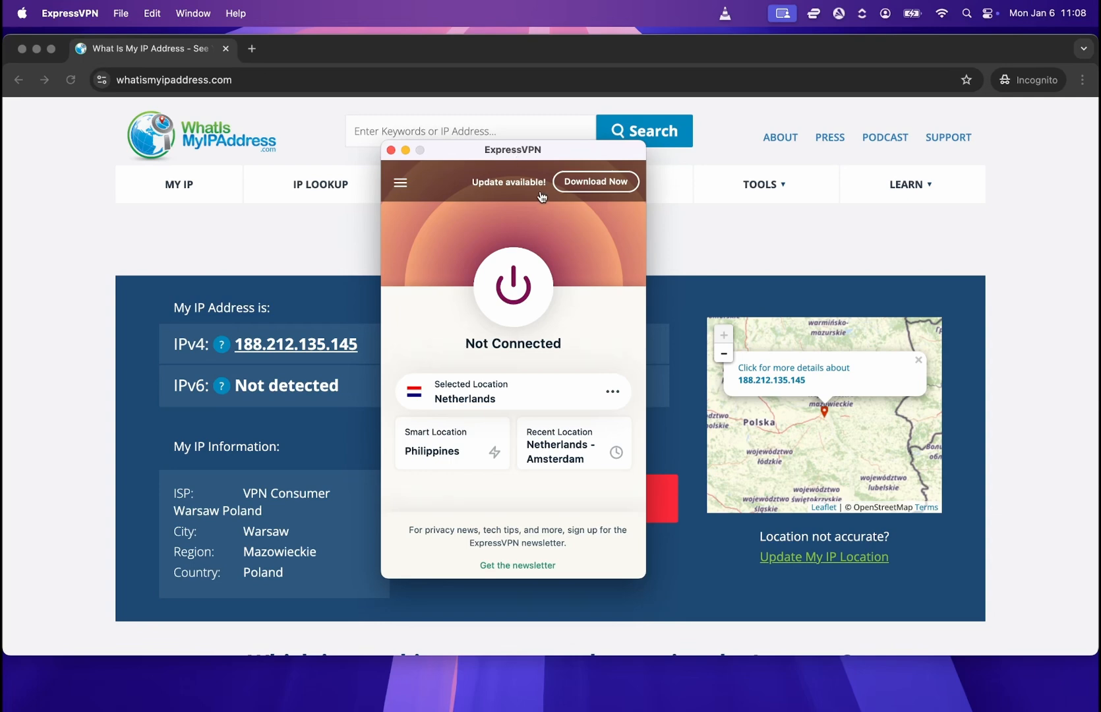
mouse_move(475, 318)
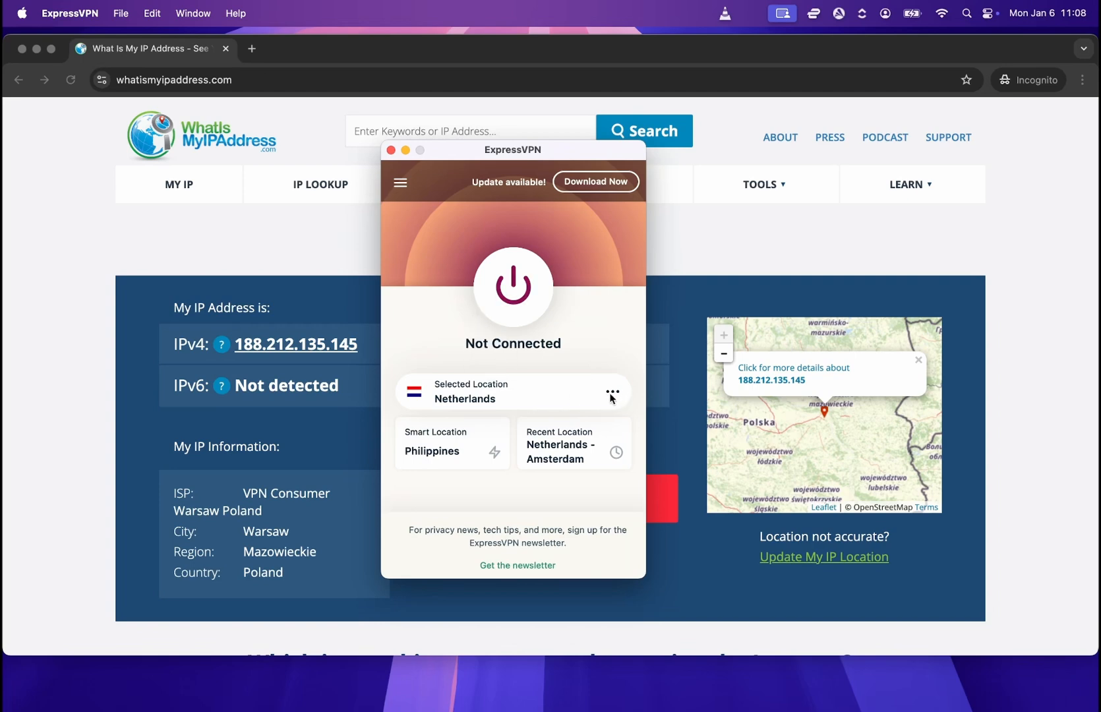
Step: Choose United States from the VPN Locations list, connecting to USA - San Francisco
click(611, 391)
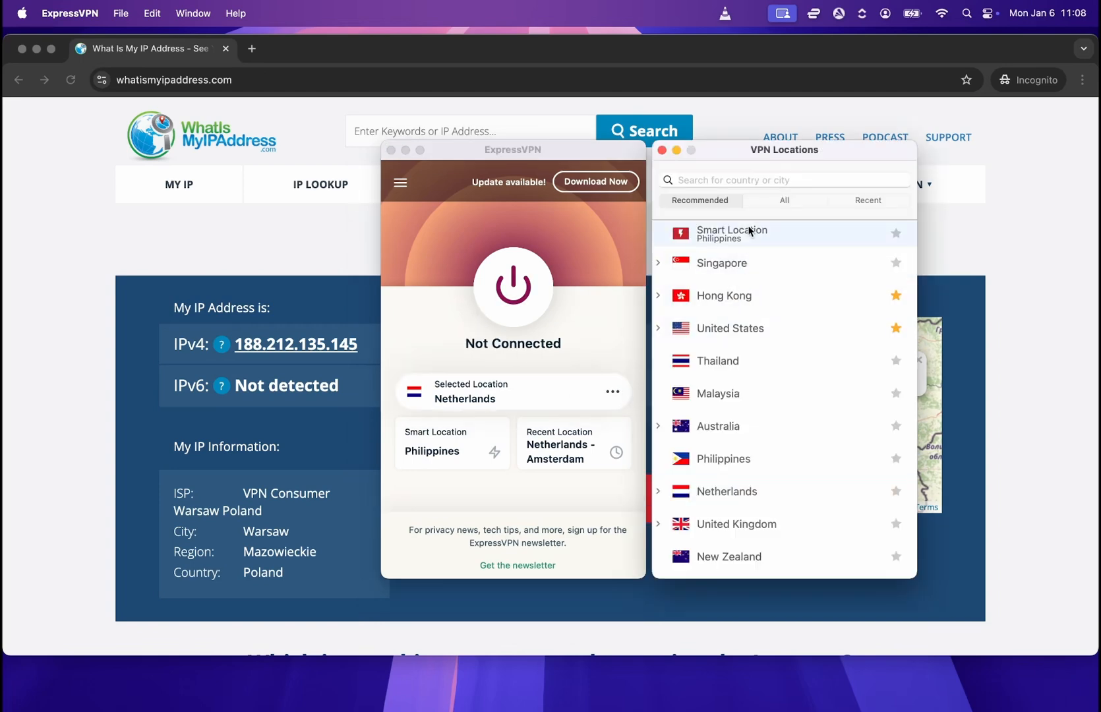
mouse_move(758, 245)
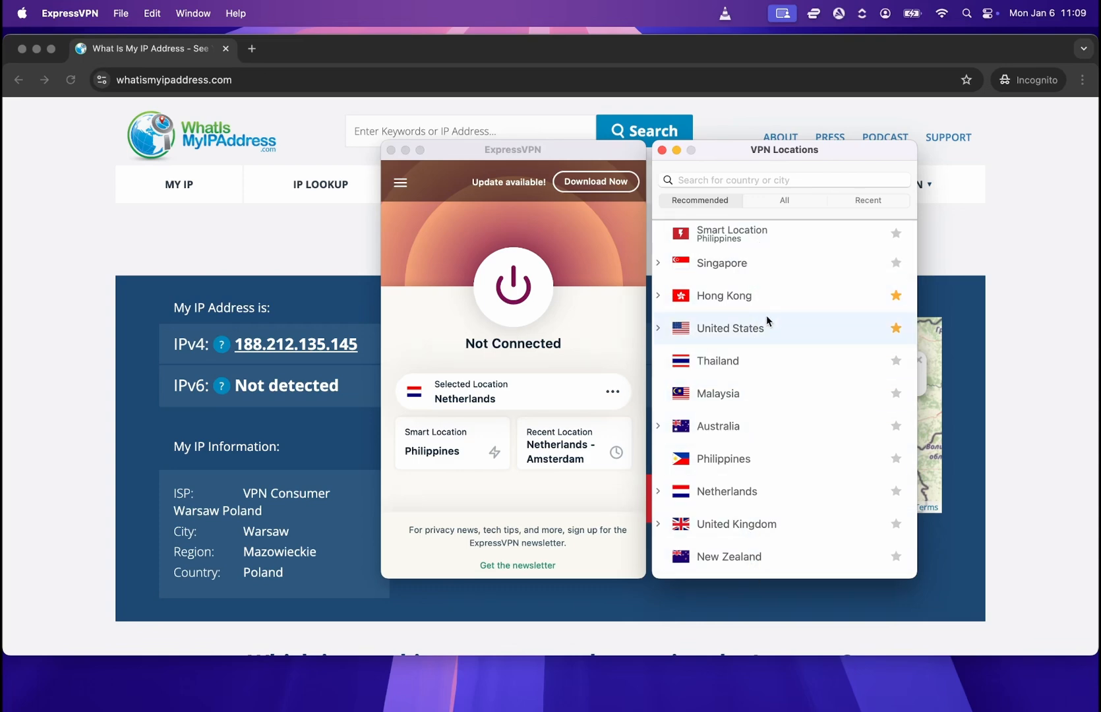
mouse_move(725, 459)
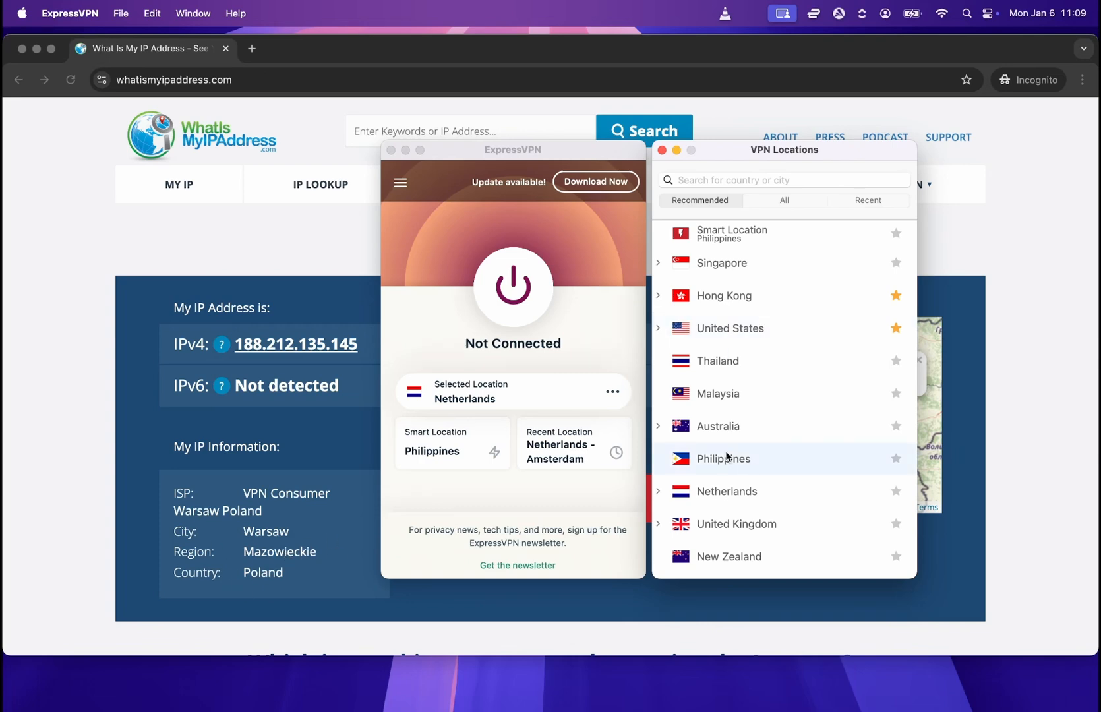
mouse_move(737, 333)
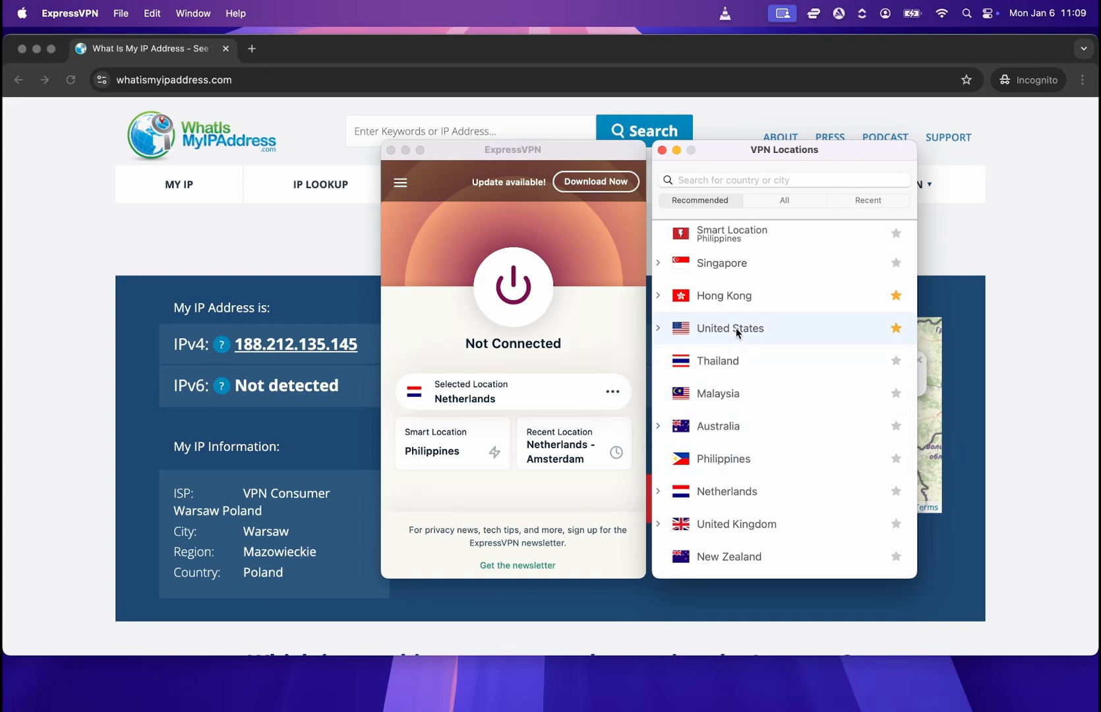
click(731, 328)
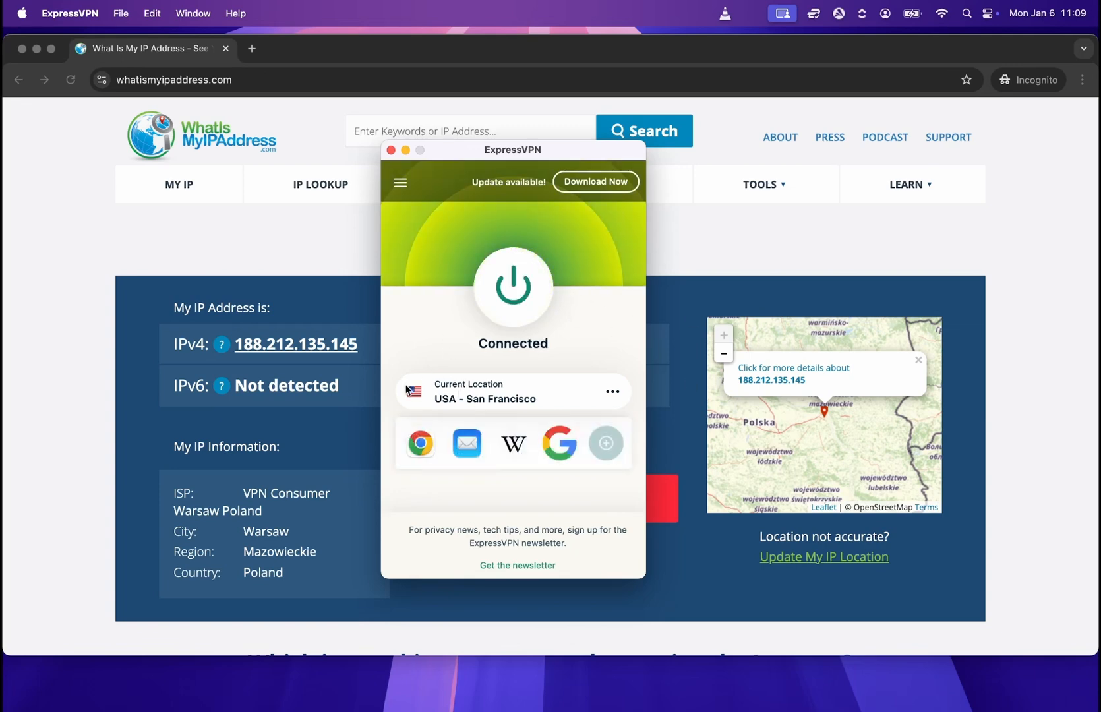
mouse_move(474, 366)
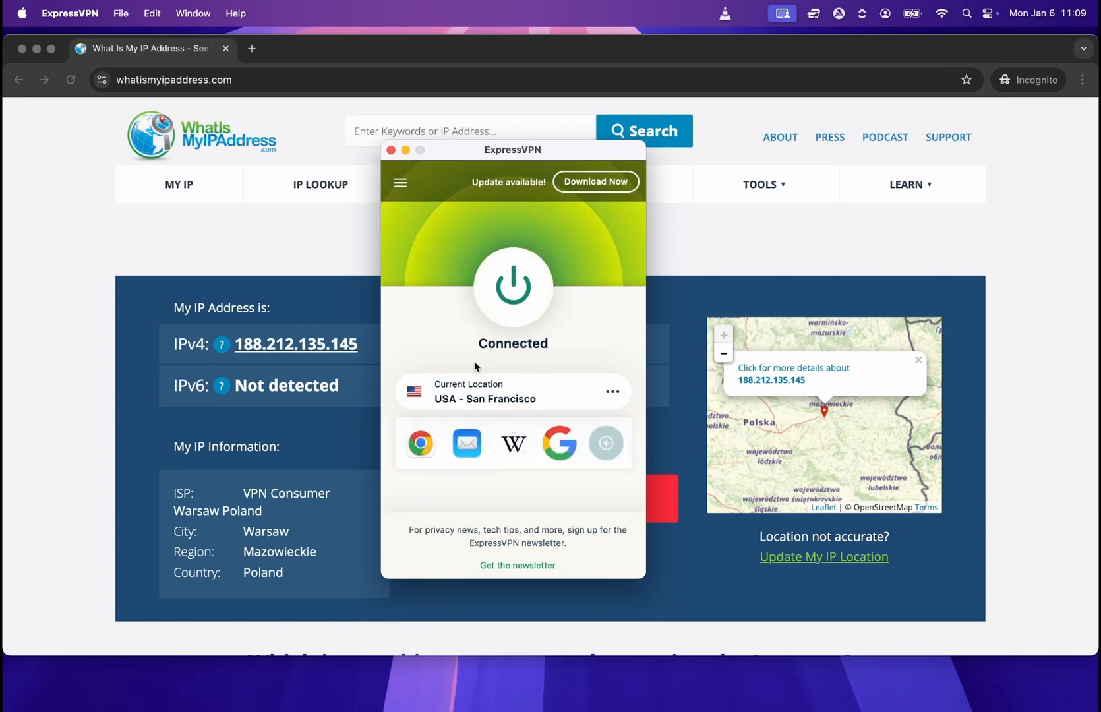
mouse_move(431, 401)
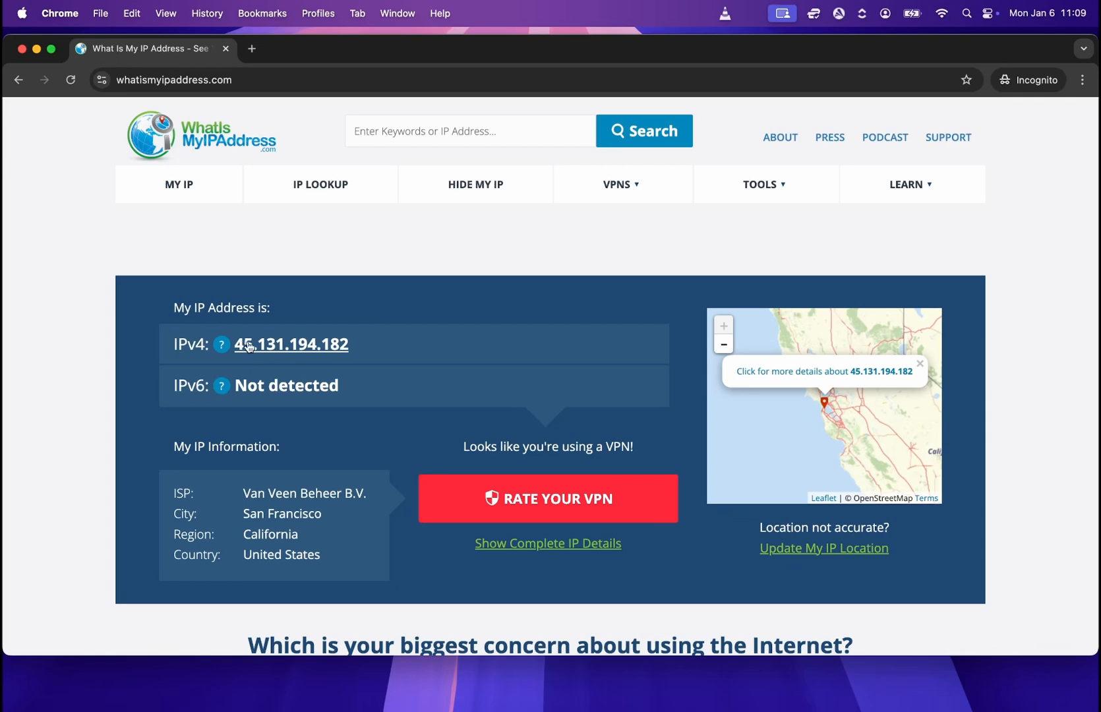
mouse_move(140, 484)
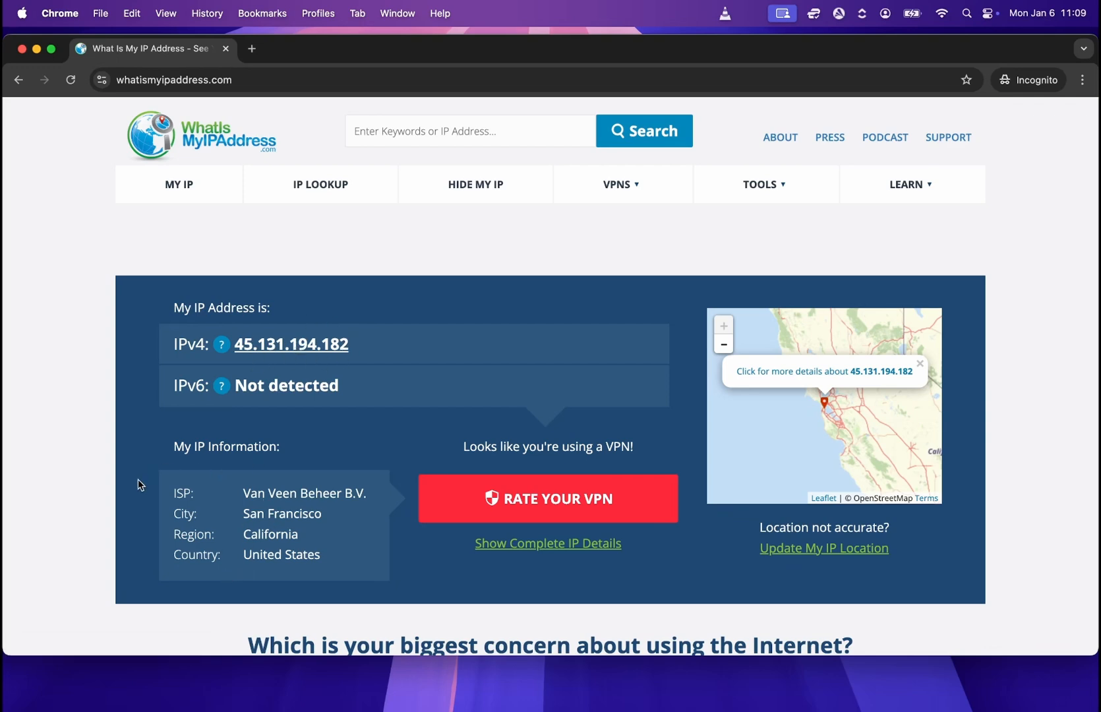
mouse_move(301, 539)
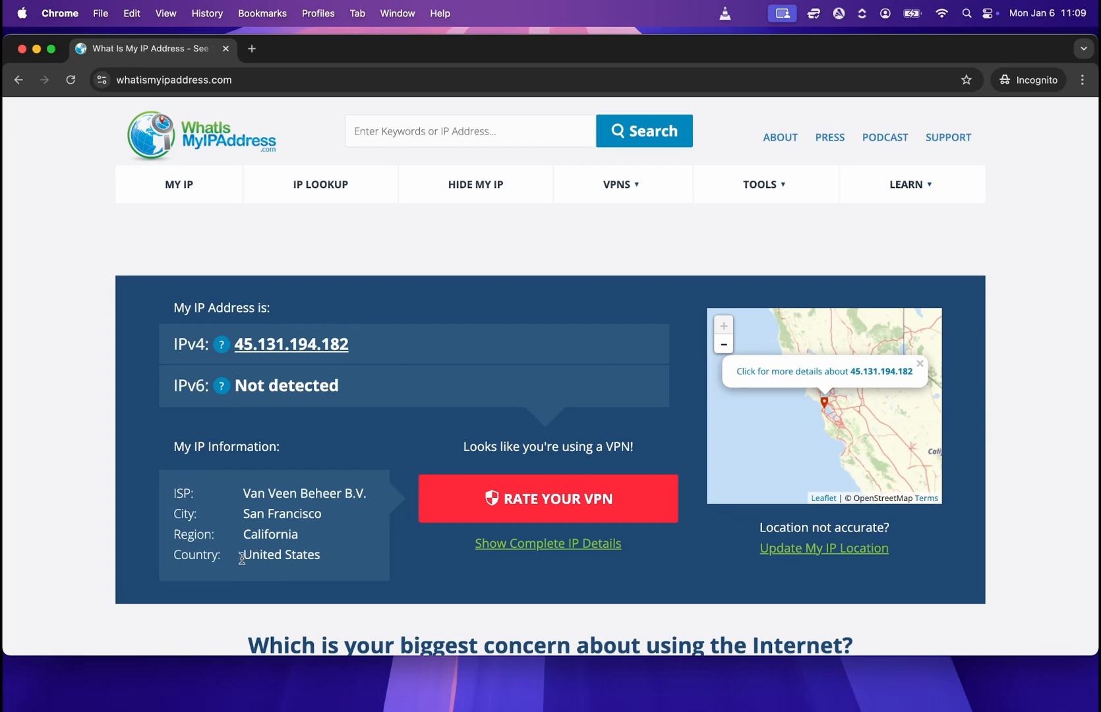
mouse_move(336, 558)
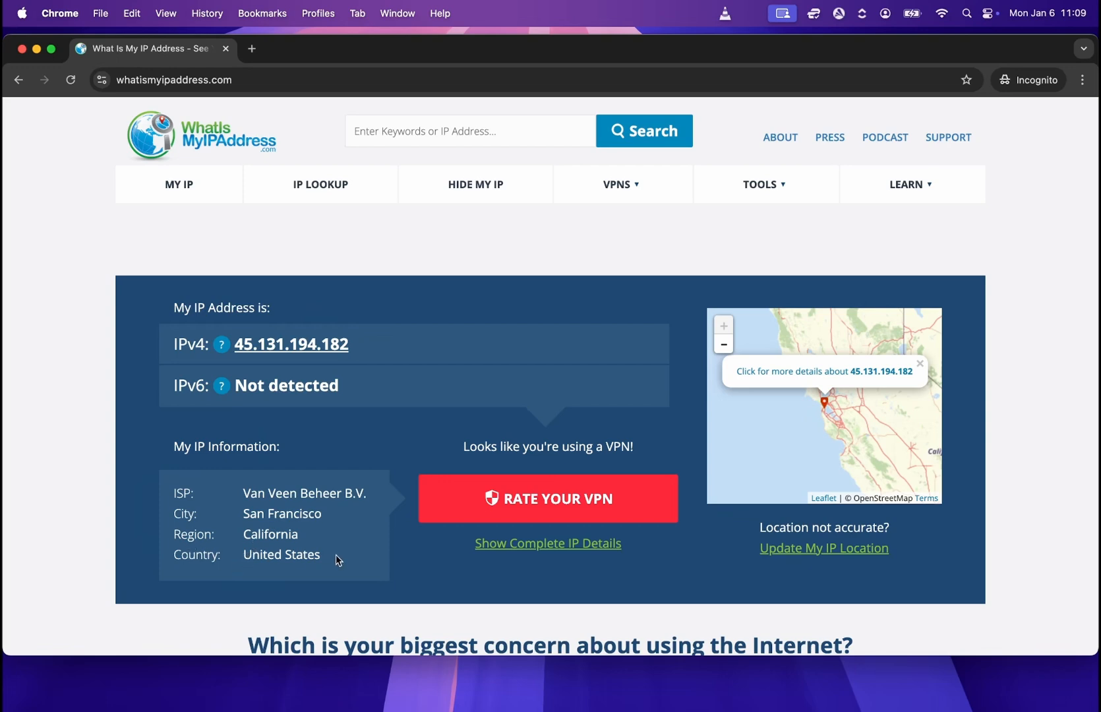